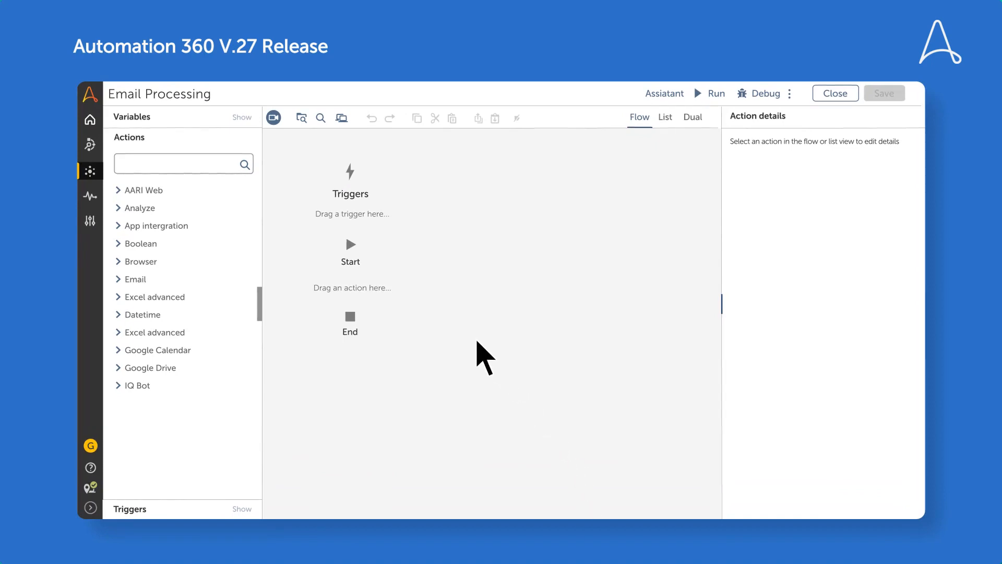
Drag Email Connect into the Email Processing flow, with an Excel advanced Open step below it
{"action": "left_click", "coordinate": [135, 279]}
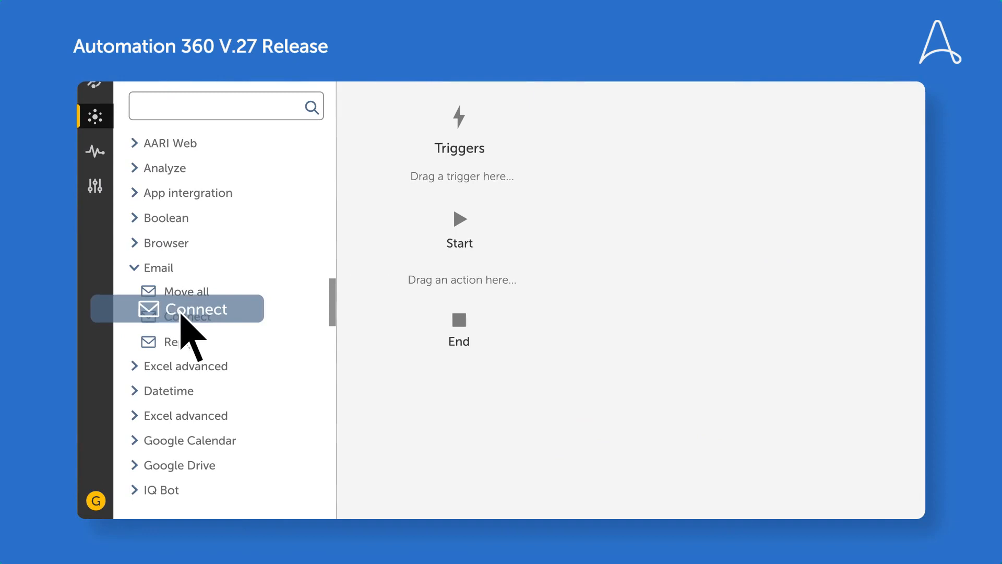
{"action": "left_click_drag", "start_coordinate": [189, 308], "coordinate": [459, 330]}
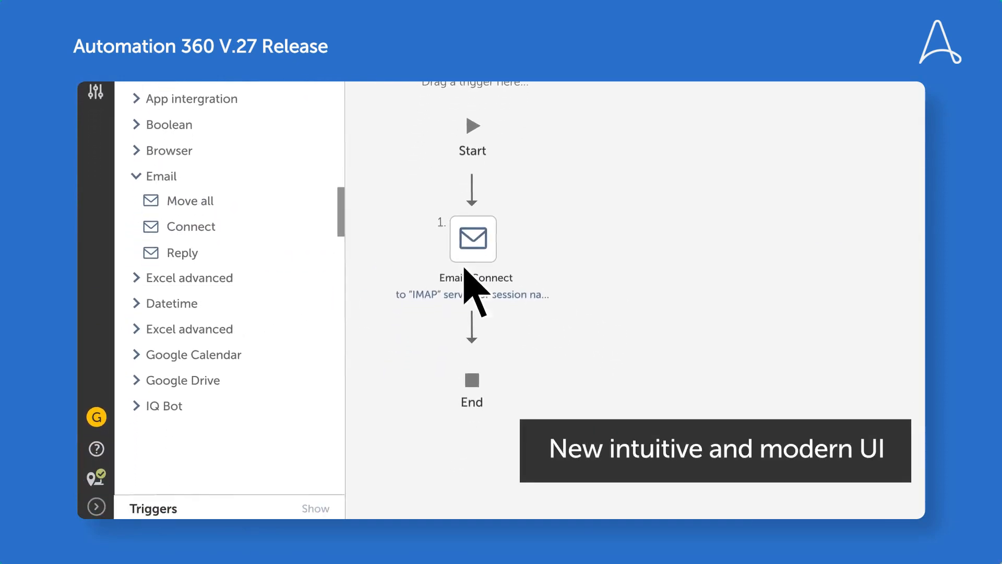
{"action": "left_click", "coordinate": [191, 328]}
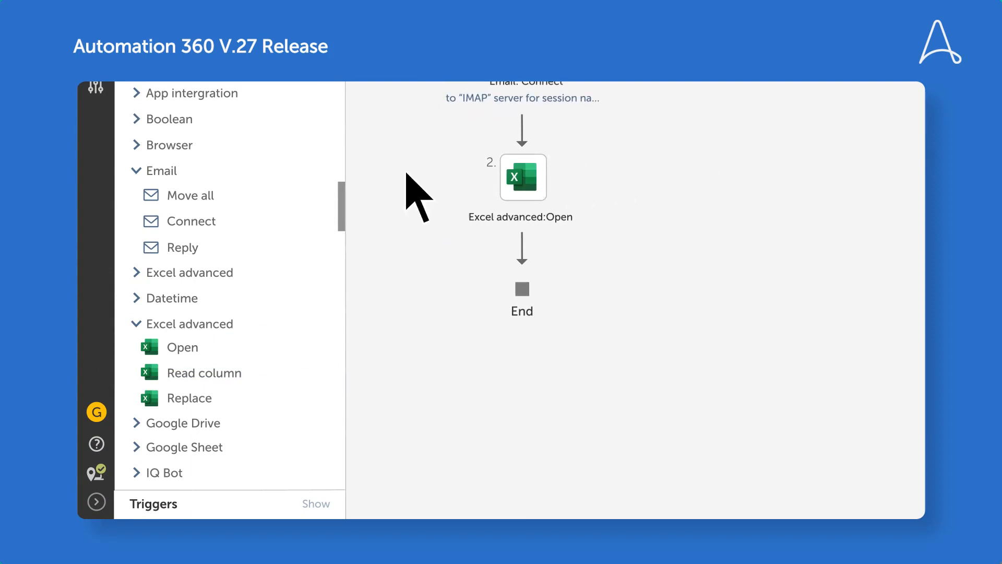
{"action": "mouse_move", "coordinate": [191, 194]}
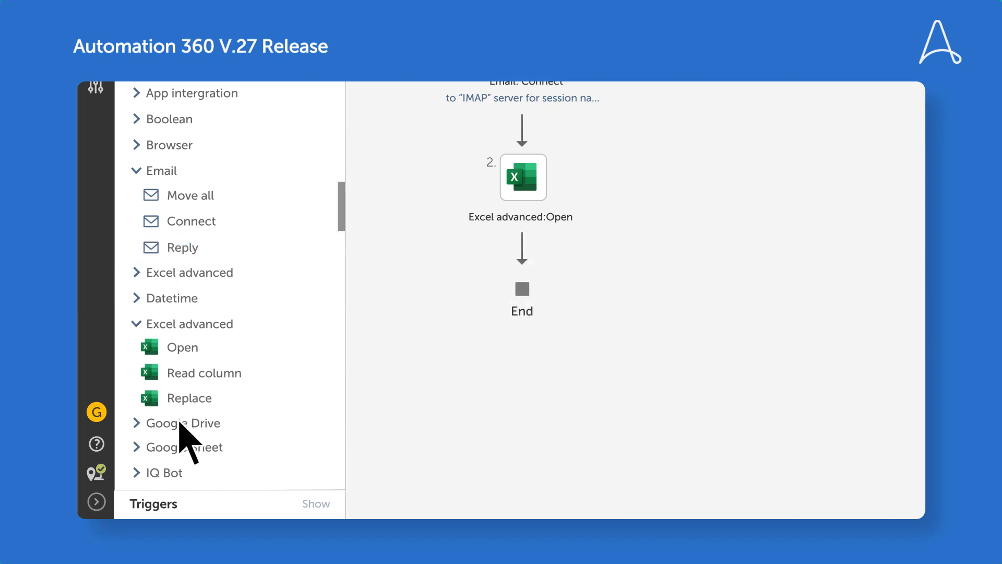
{"action": "left_click", "coordinate": [190, 422]}
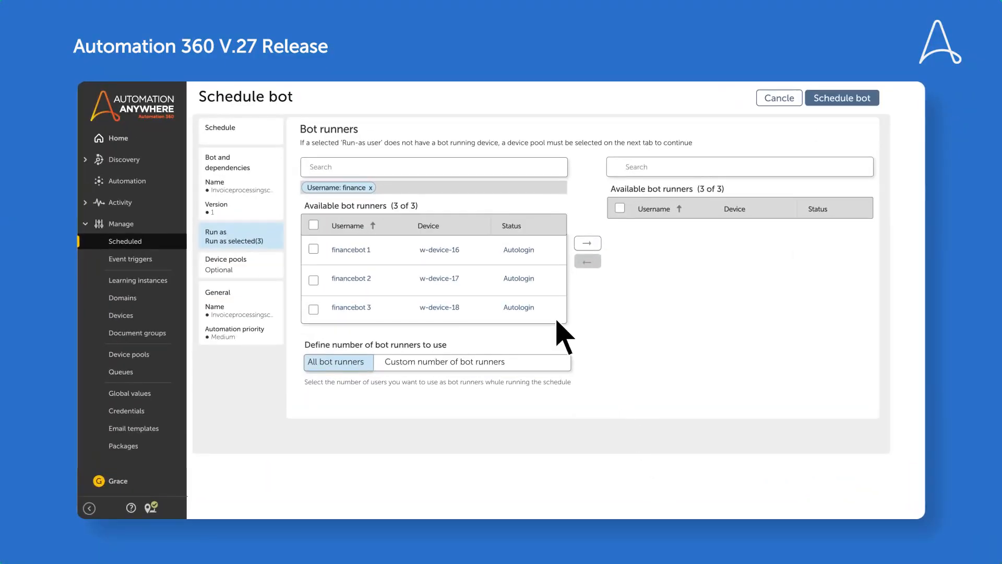
Assign the three financebot runners and set a custom bot runner count of 3
{"action": "left_click", "coordinate": [313, 224]}
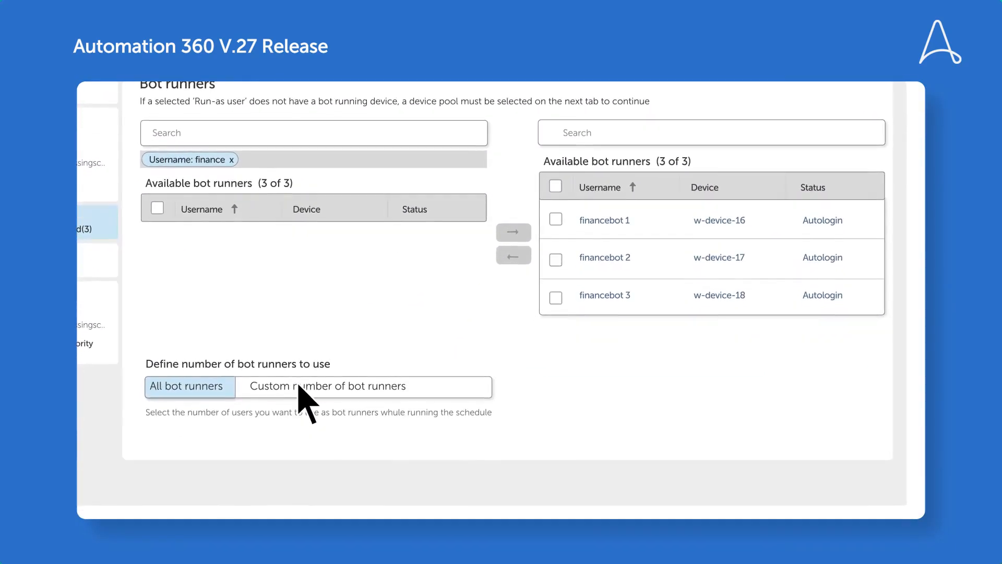
{"action": "left_click", "coordinate": [362, 387]}
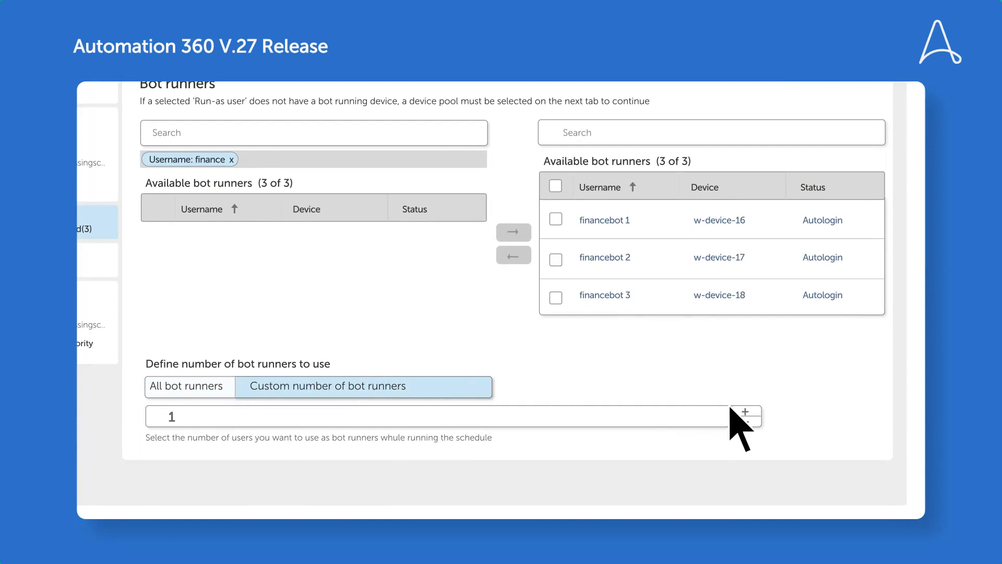
{"action": "left_click", "coordinate": [743, 413]}
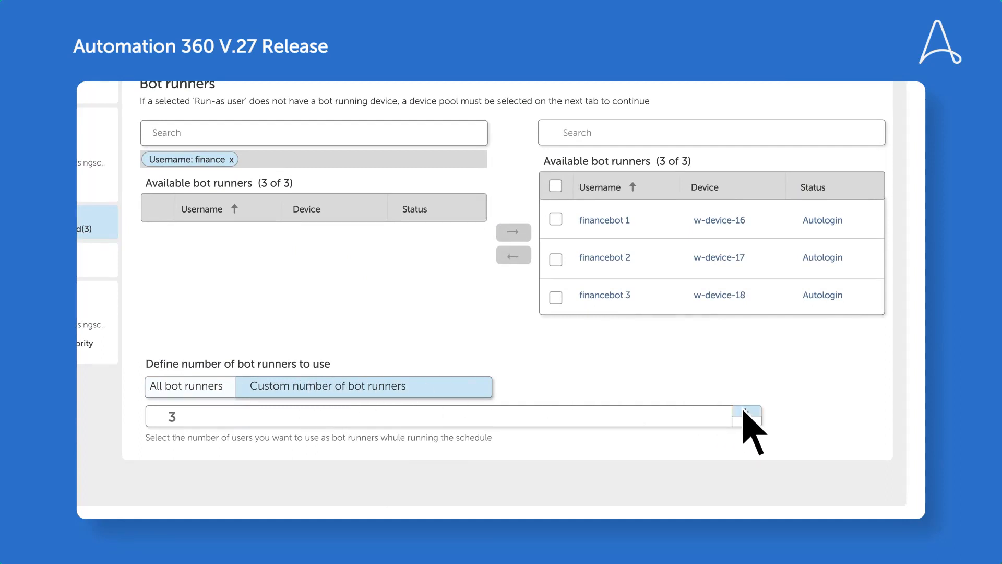
{"action": "left_click", "coordinate": [746, 421]}
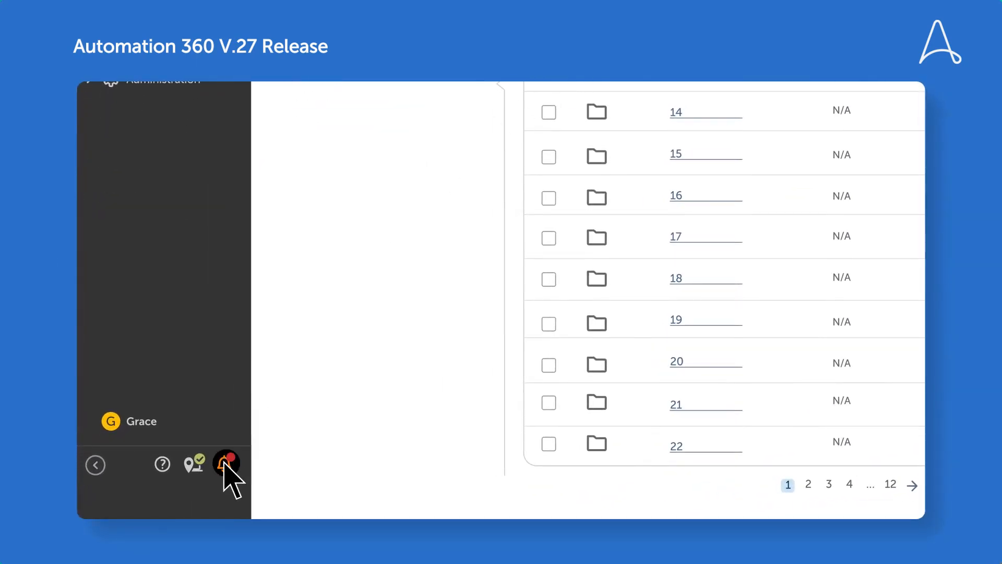
Show the notifications list and expand, then collapse, the newest export notification
{"action": "left_click", "coordinate": [225, 464]}
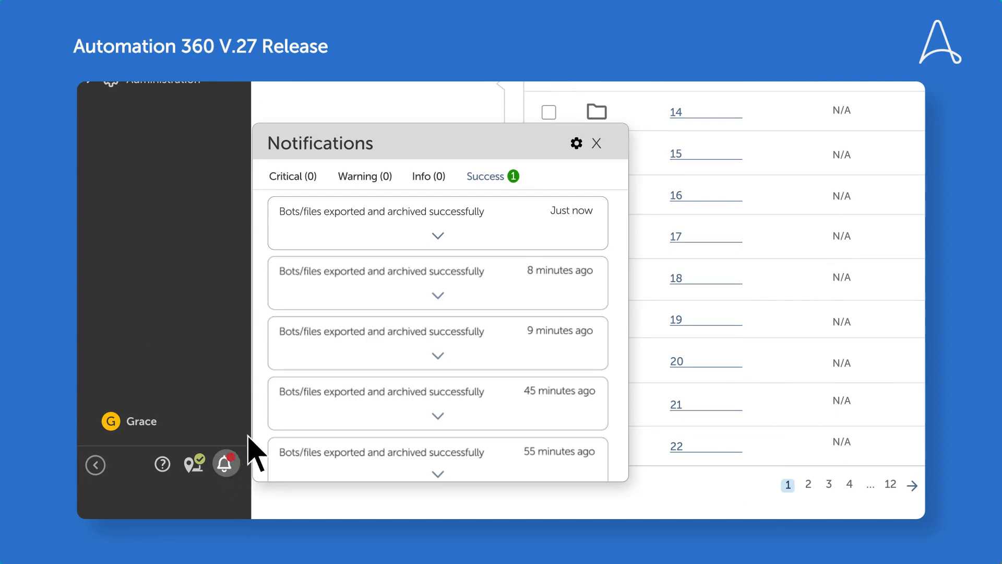
{"action": "left_click", "coordinate": [438, 235]}
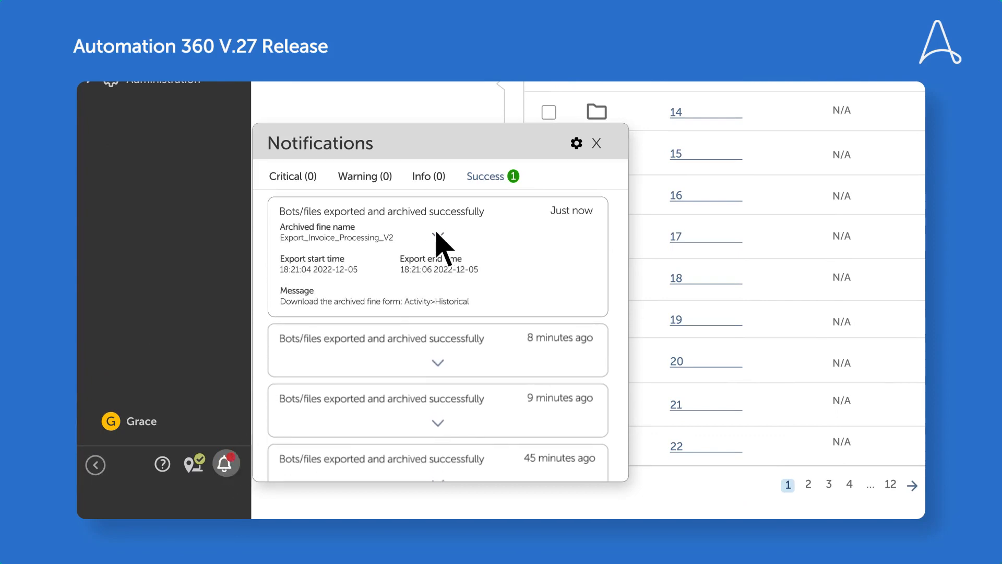
{"action": "left_click", "coordinate": [438, 227]}
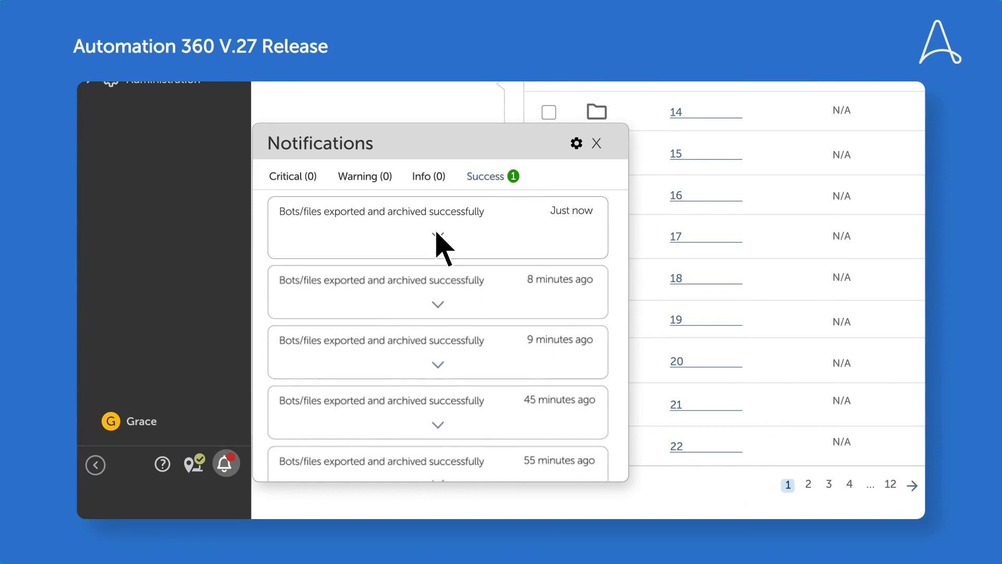
In notification preferences, switch automation and platform event notifications off, then back on
{"action": "left_click", "coordinate": [576, 142]}
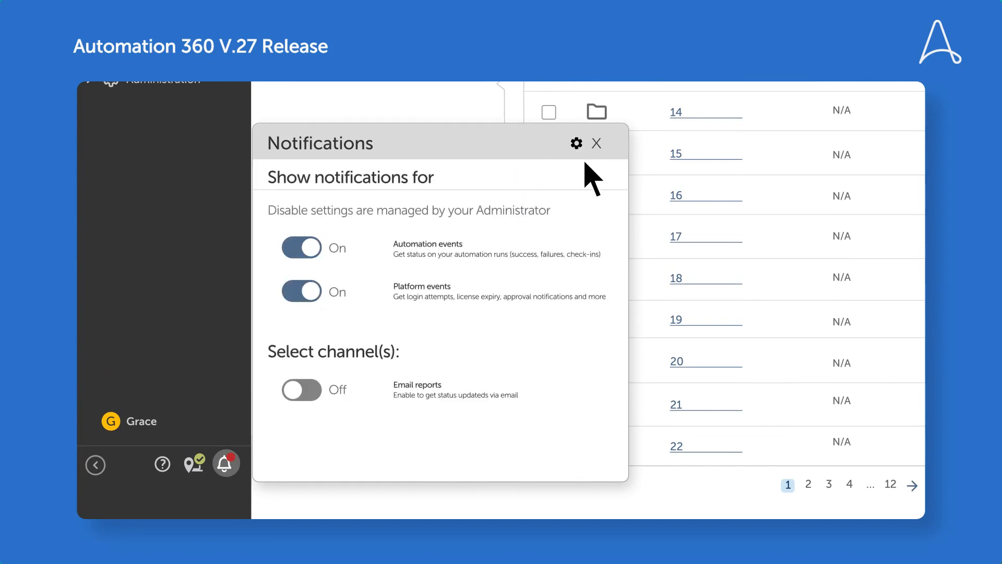
{"action": "mouse_move", "coordinate": [623, 256]}
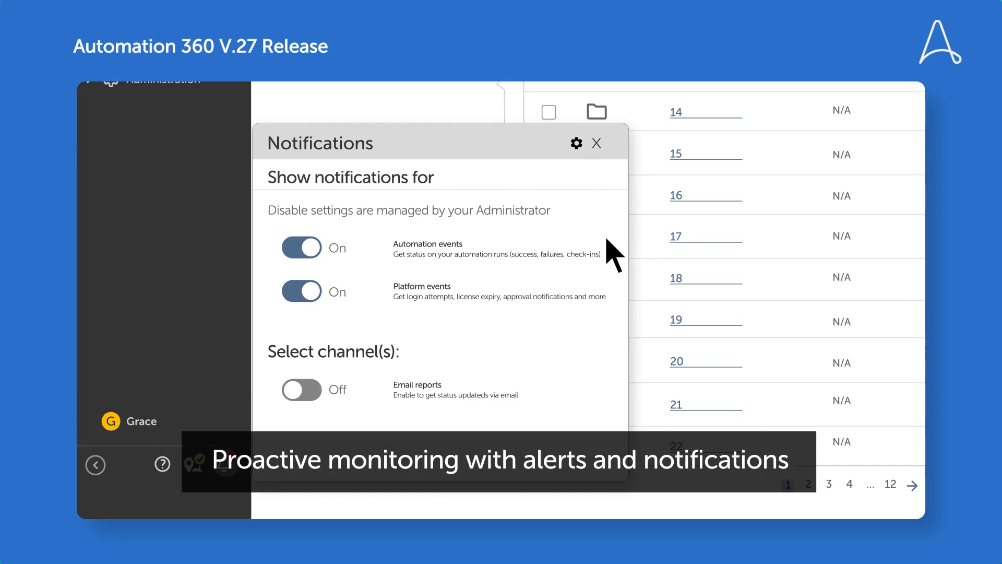
{"action": "left_click", "coordinate": [302, 247]}
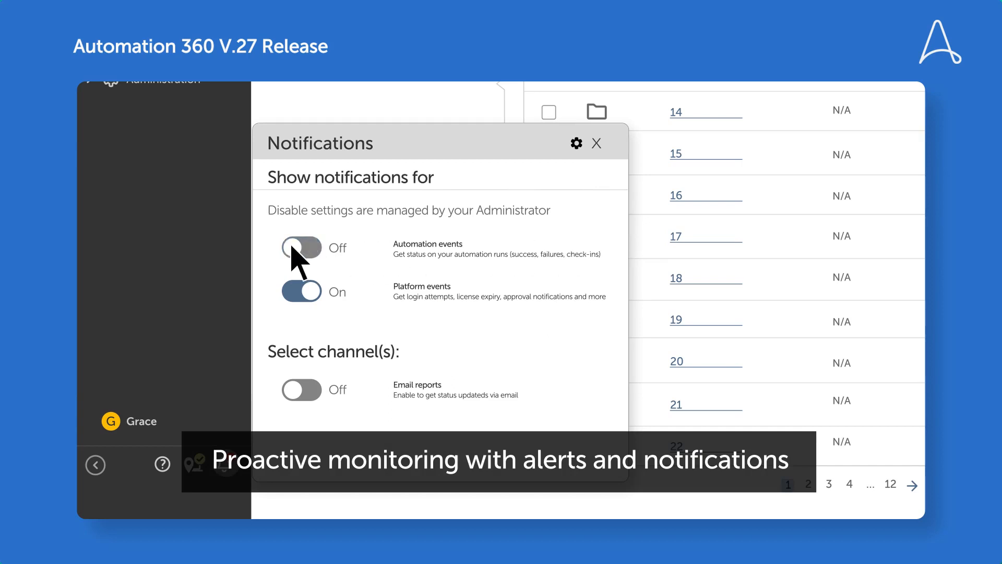
{"action": "left_click", "coordinate": [302, 291]}
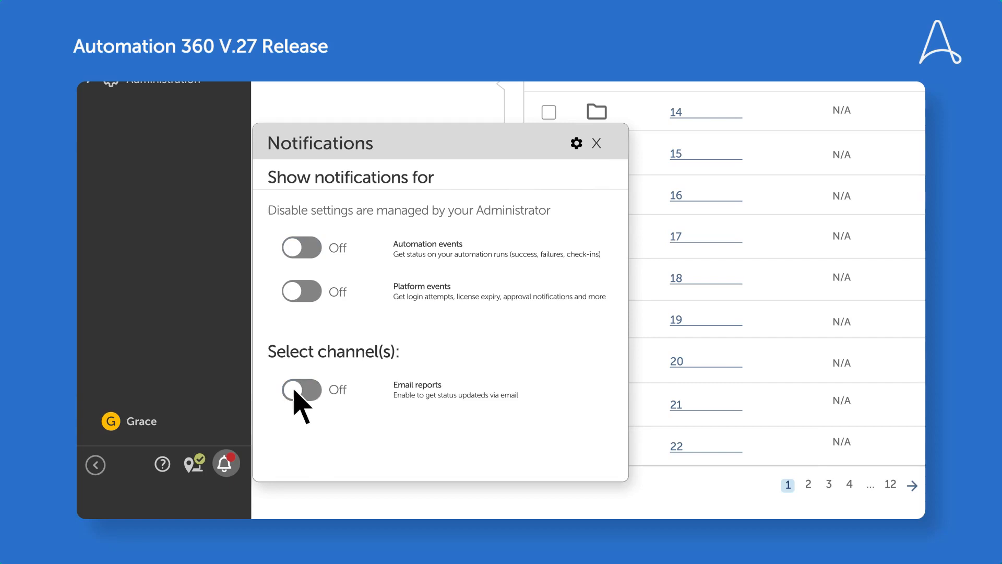
{"action": "left_click", "coordinate": [302, 291]}
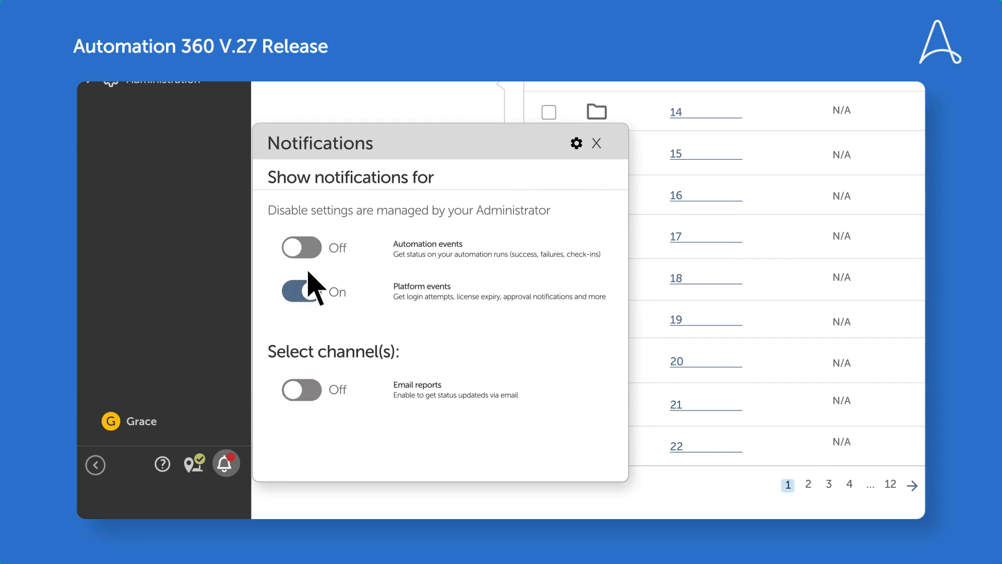
{"action": "left_click", "coordinate": [301, 248]}
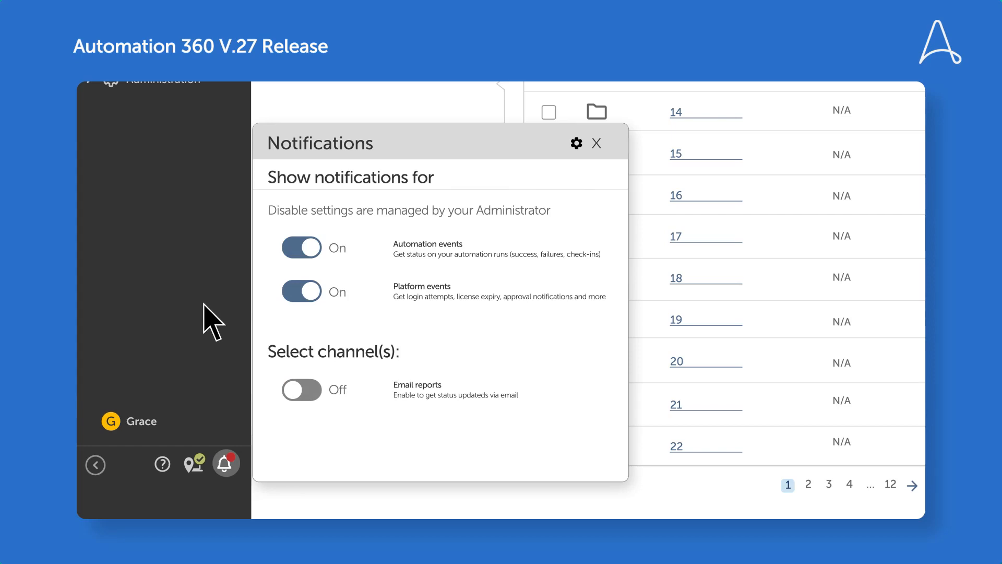
{"action": "left_click", "coordinate": [595, 143]}
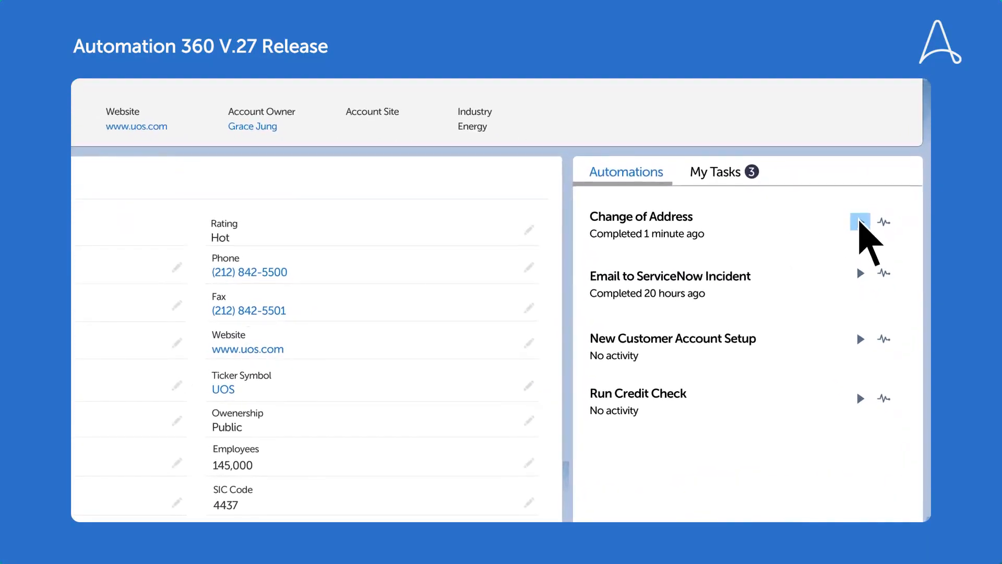
Run Change of Address for CD355118, fill 555 Sunset Blvd, Los Angeles, CA 90215, and submit
{"action": "left_click", "coordinate": [860, 222]}
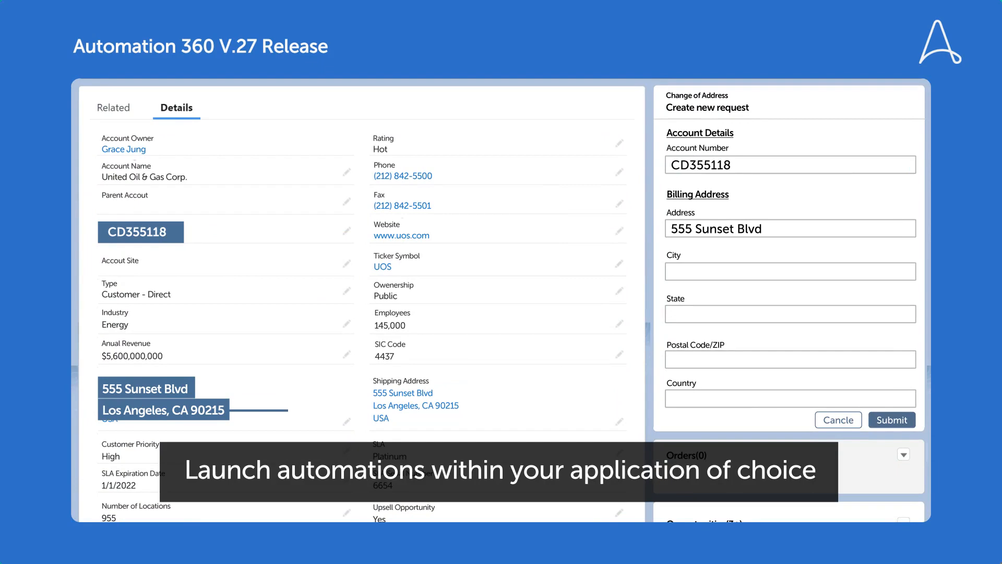
{"action": "type", "text": "Los Angeles"}
{"action": "type", "text": "USA"}
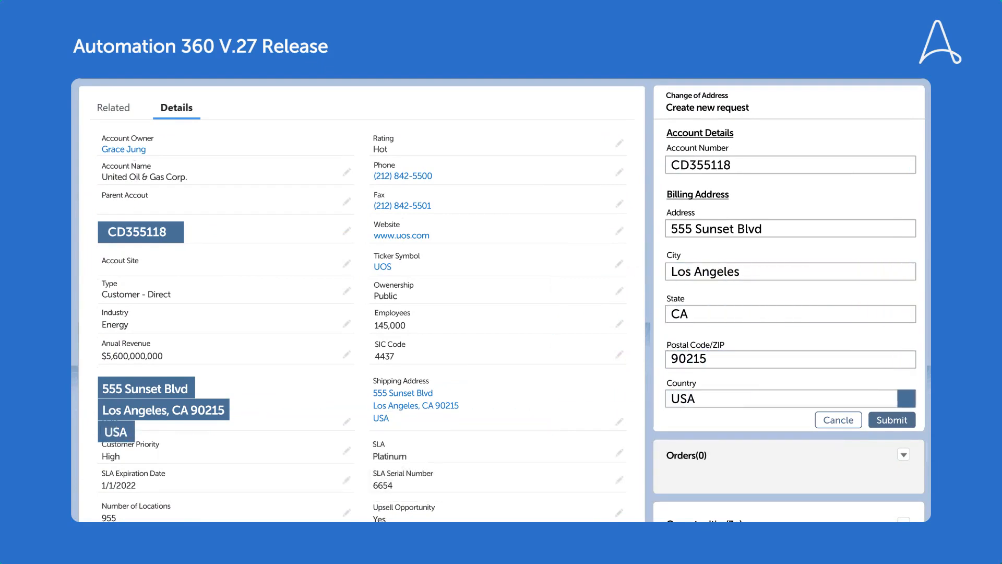
{"action": "scroll", "scroll_direction": "down", "scroll_amount": 3}
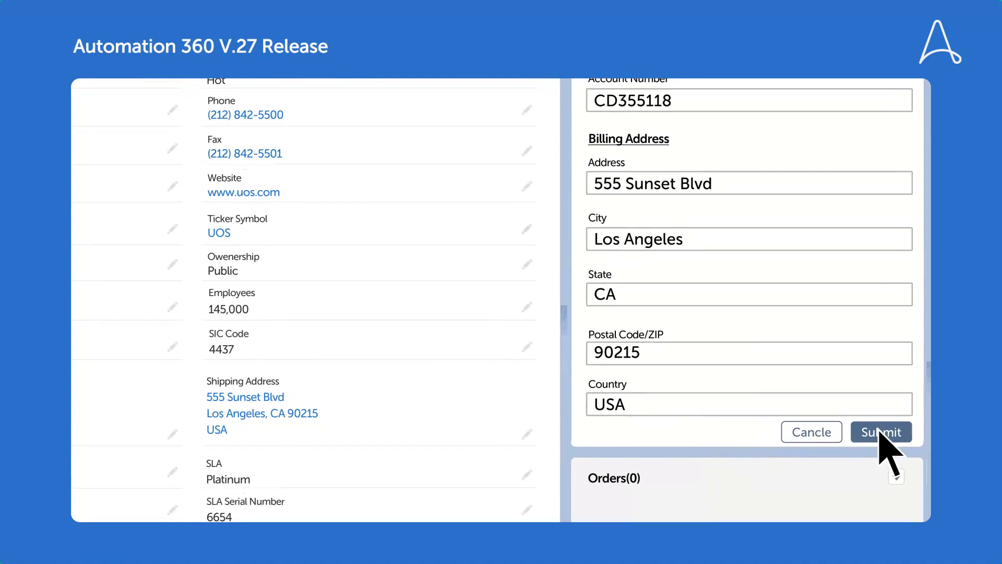
{"action": "left_click", "coordinate": [880, 432]}
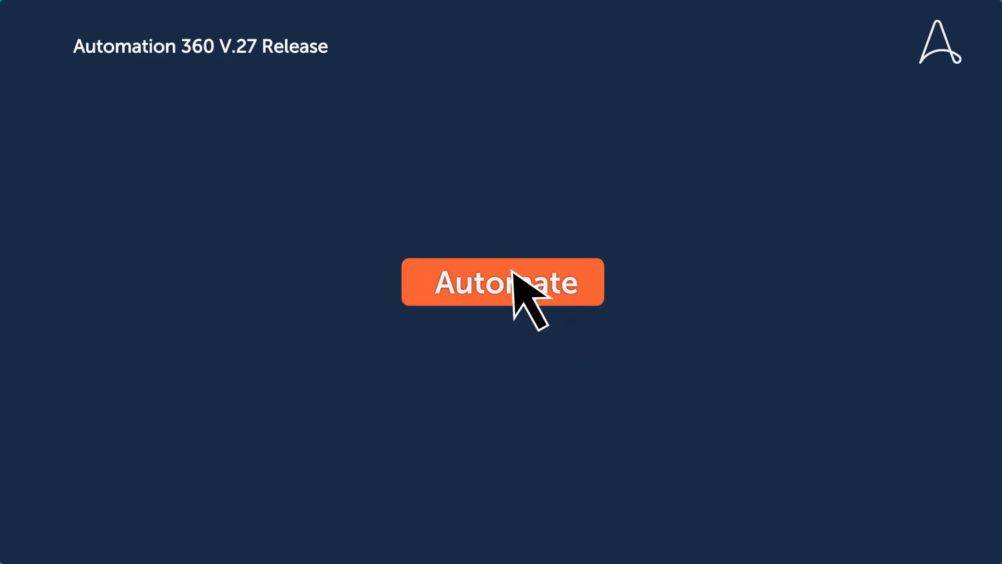
{"action": "left_click", "coordinate": [502, 282]}
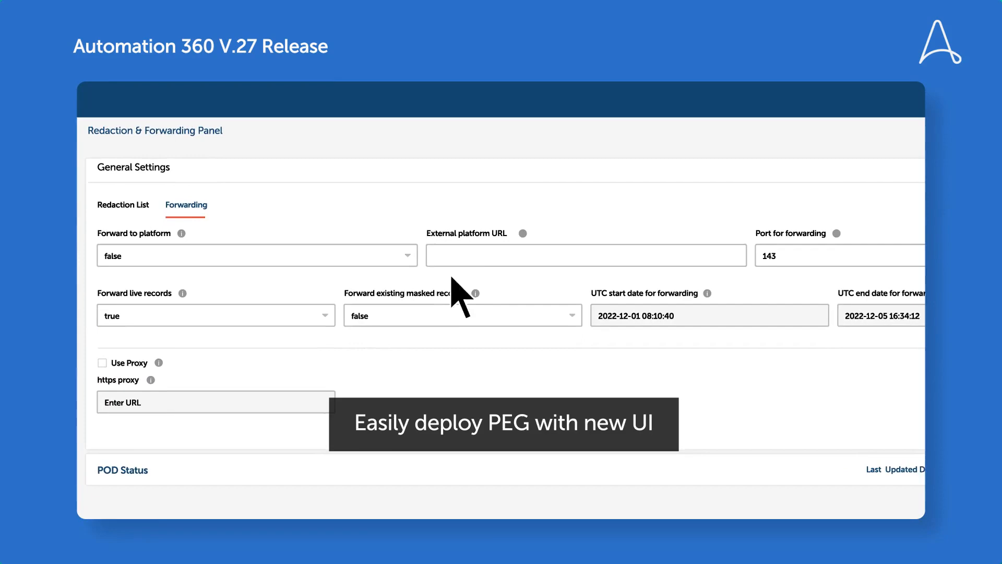
{"action": "type", "text": "http://forward.automationanywhere.com"}
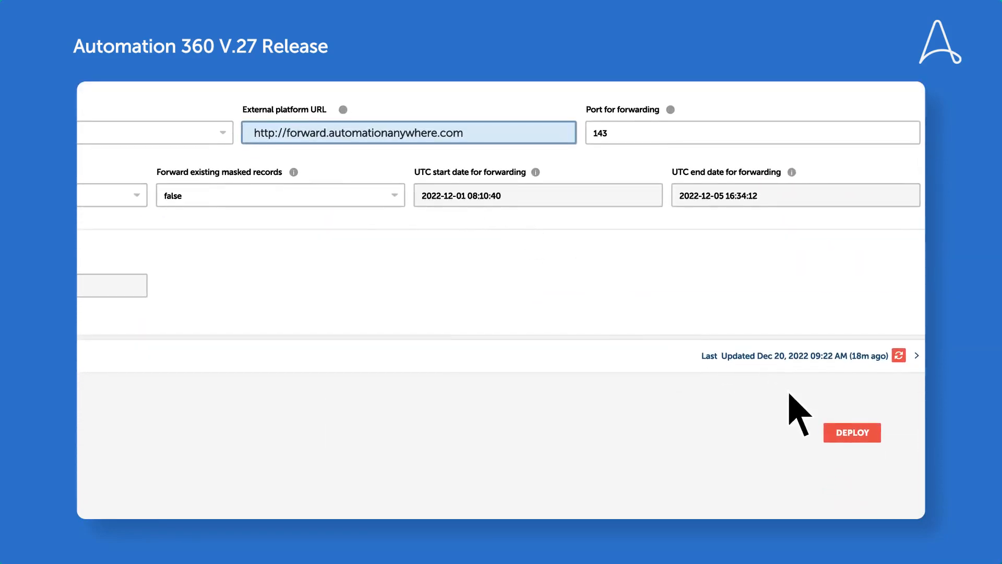
{"action": "left_click", "coordinate": [851, 432]}
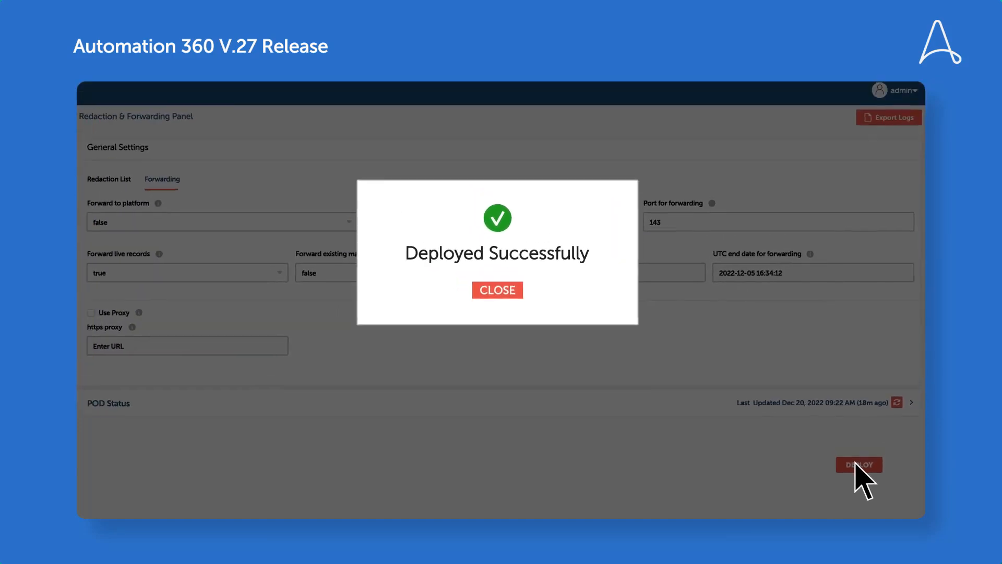
{"action": "left_click", "coordinate": [496, 290]}
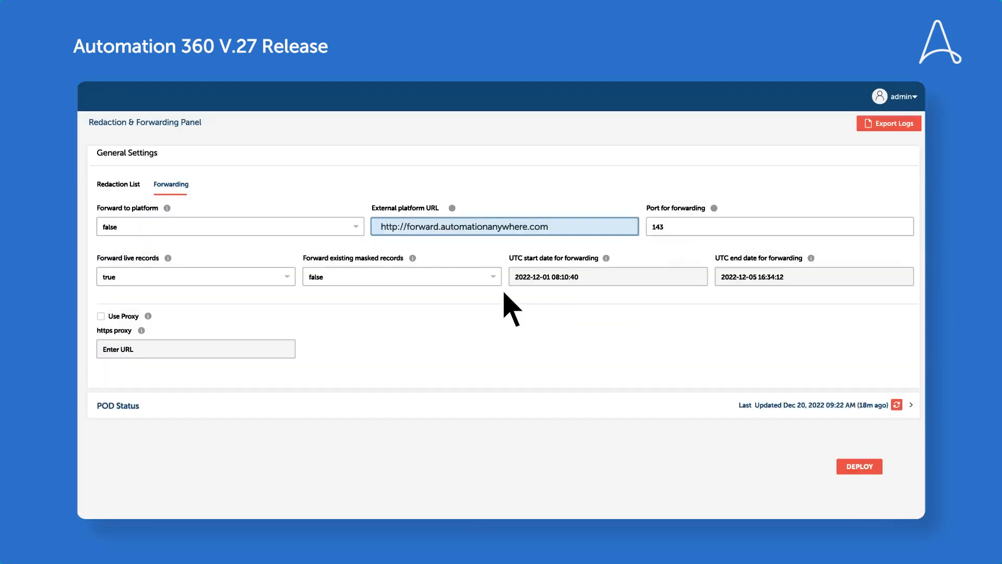